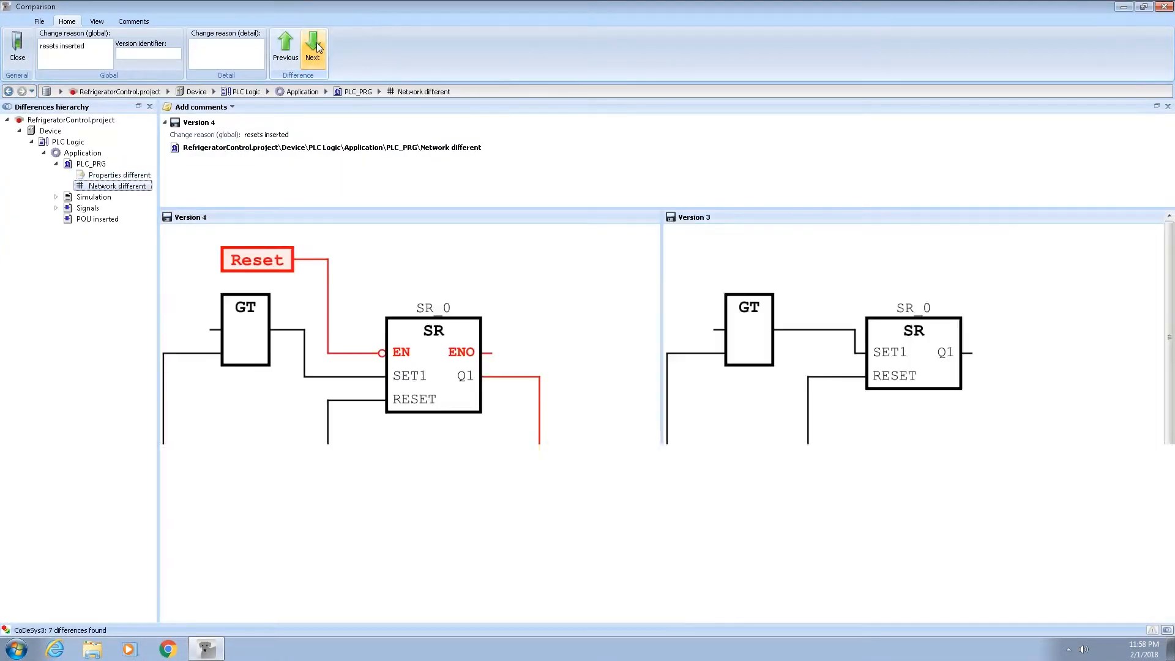
scroll(down, 3)
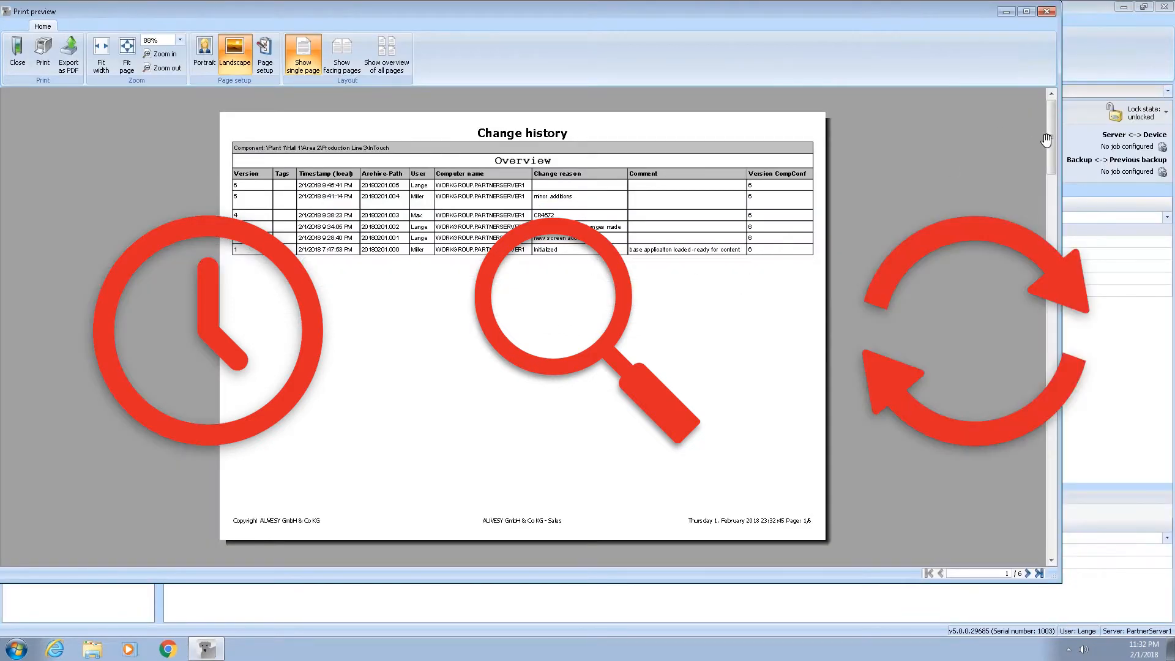
scroll(down, 3)
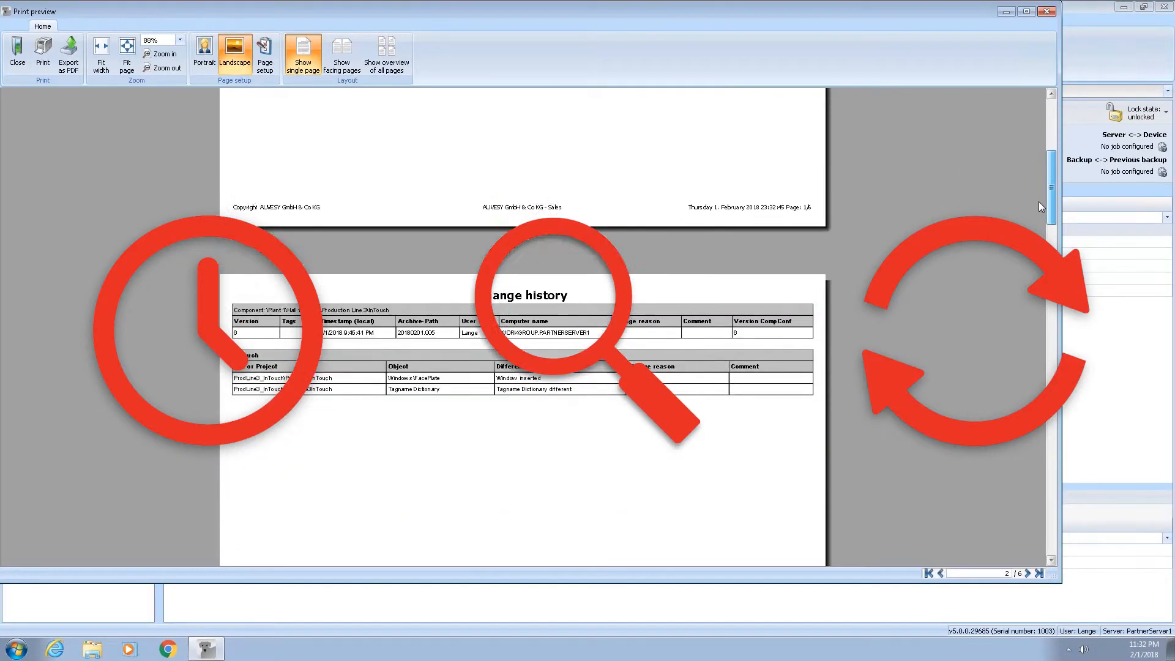